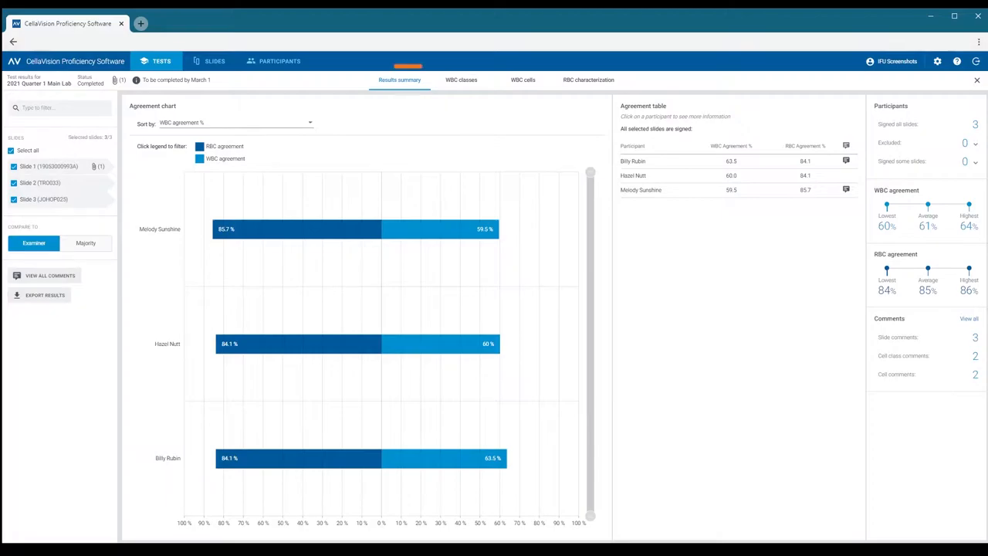
Step: Sort the agreement chart by Participant, briefly excluding then re-including the first slide
left_click(399, 80)
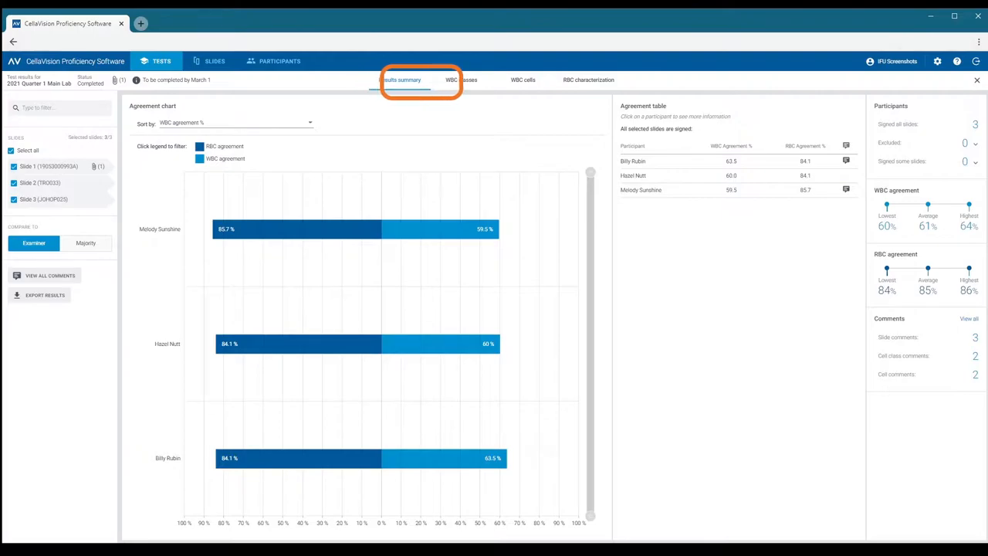
left_click(461, 79)
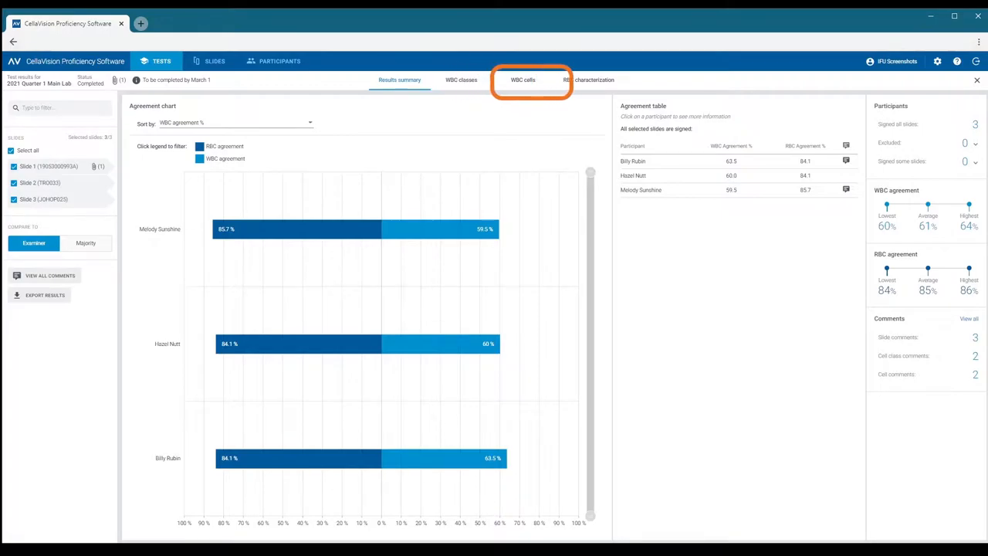
left_click(589, 80)
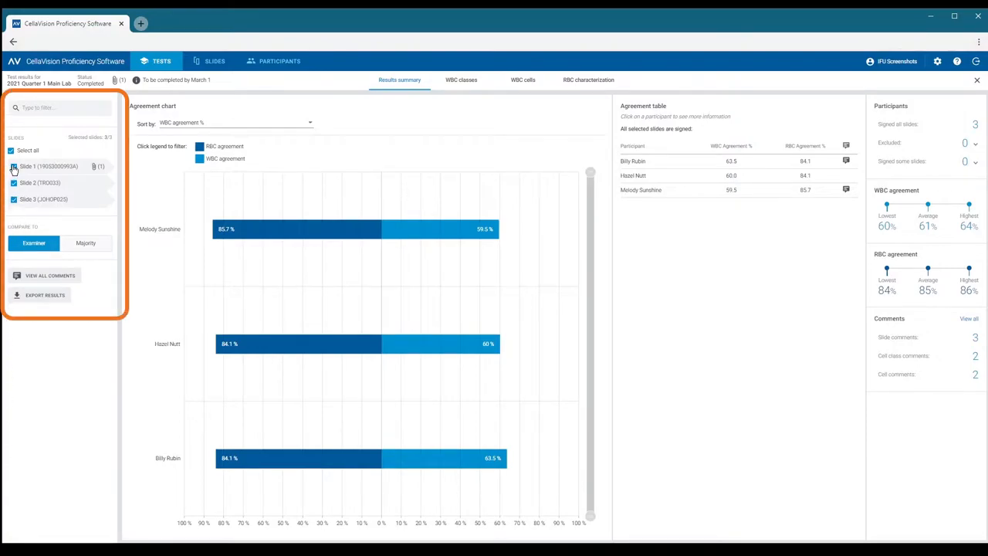
left_click(18, 166)
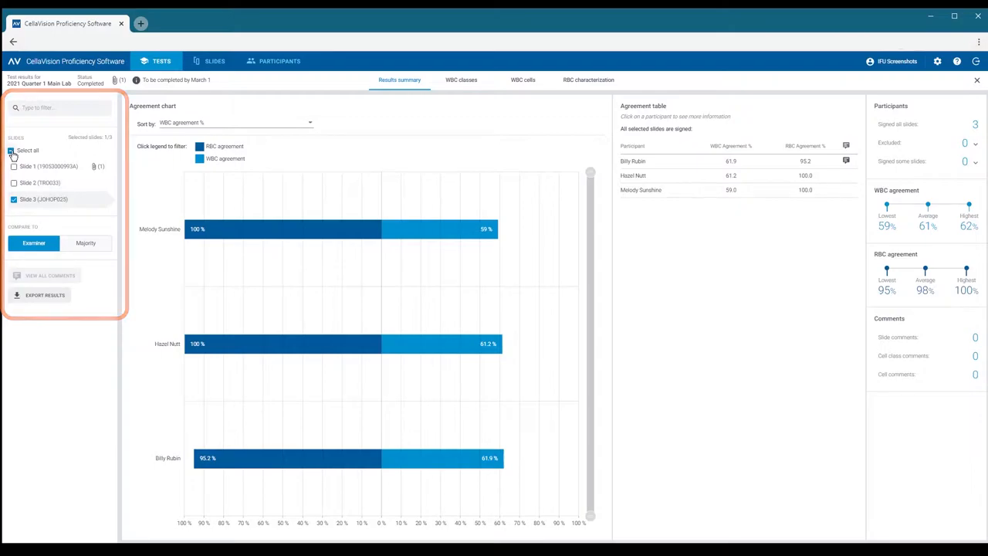
left_click(14, 151)
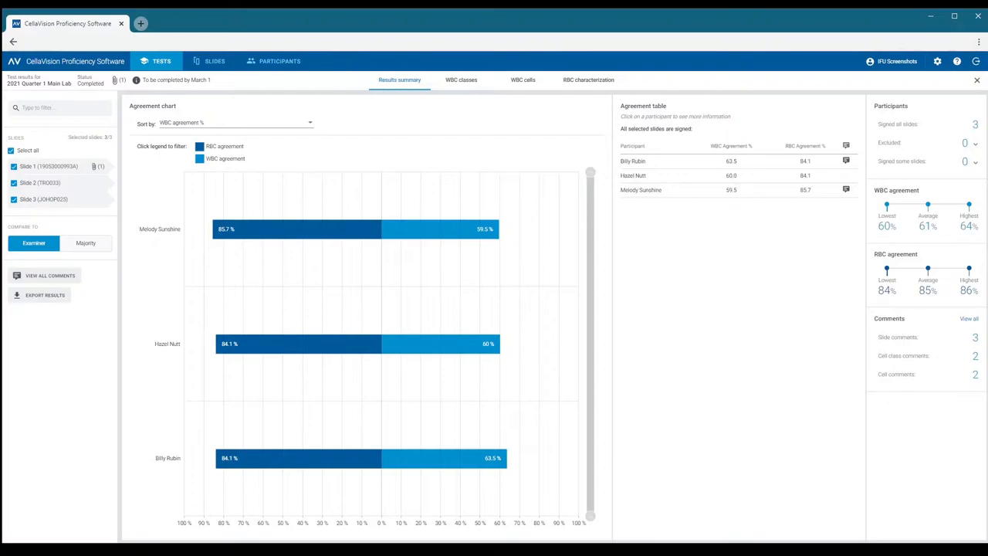
mouse_move(143, 195)
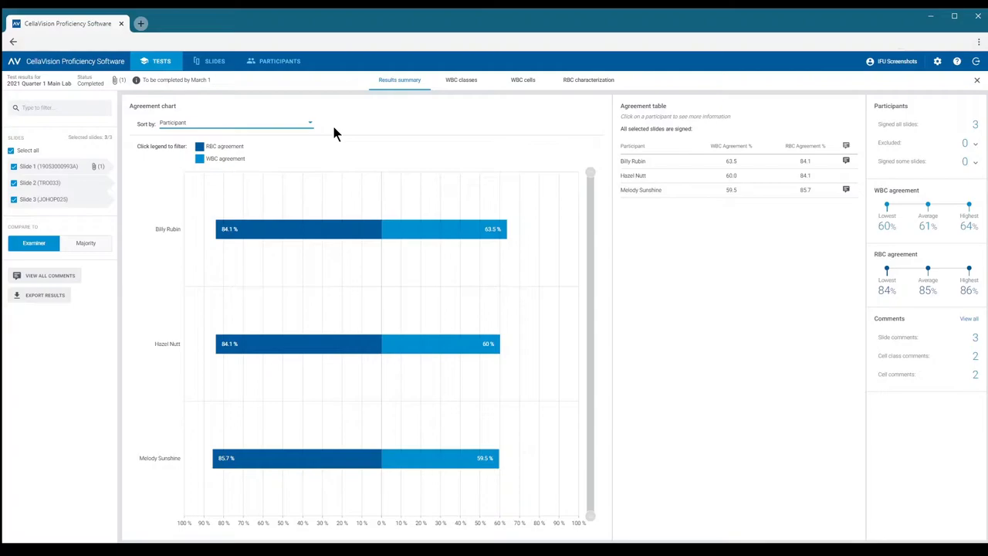
mouse_move(71, 275)
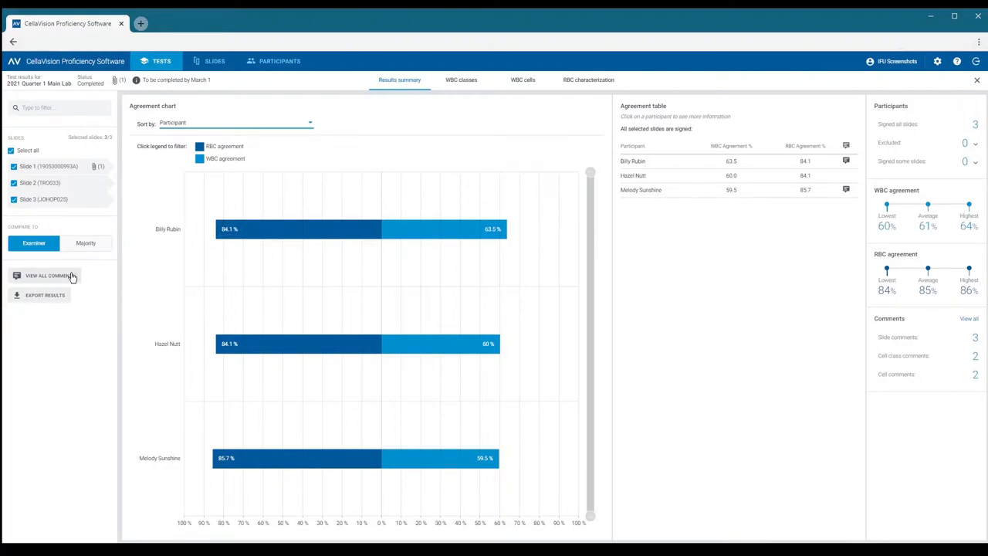
left_click(48, 276)
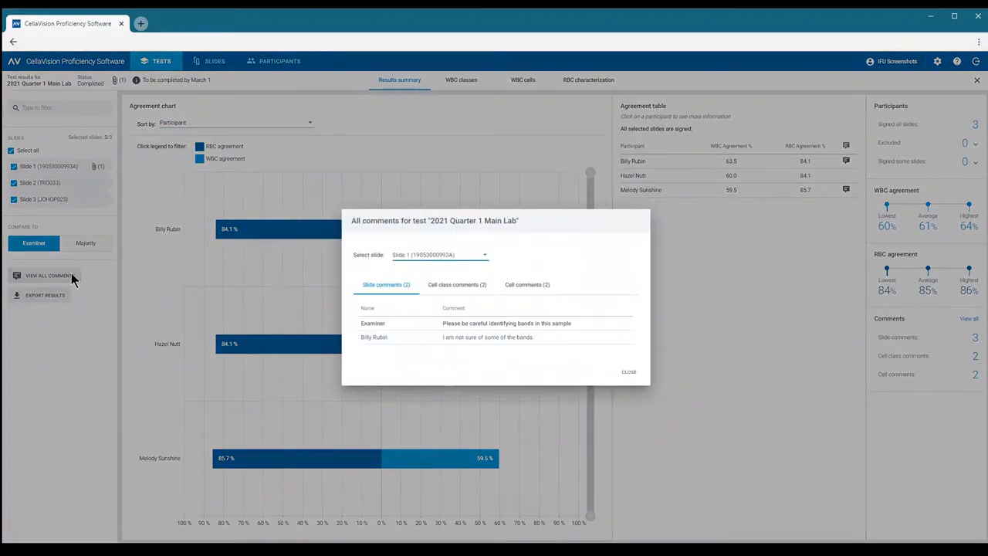
mouse_move(627, 373)
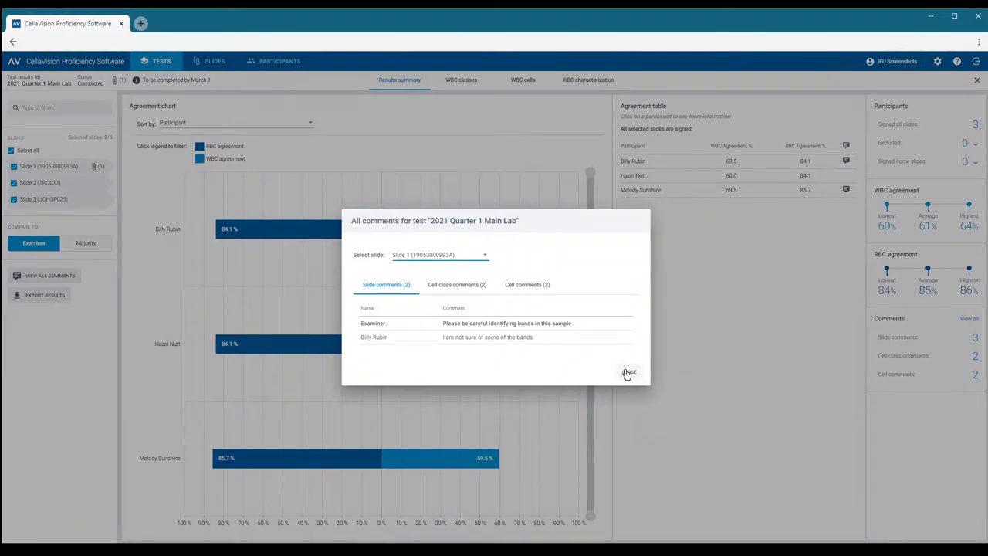
left_click(457, 284)
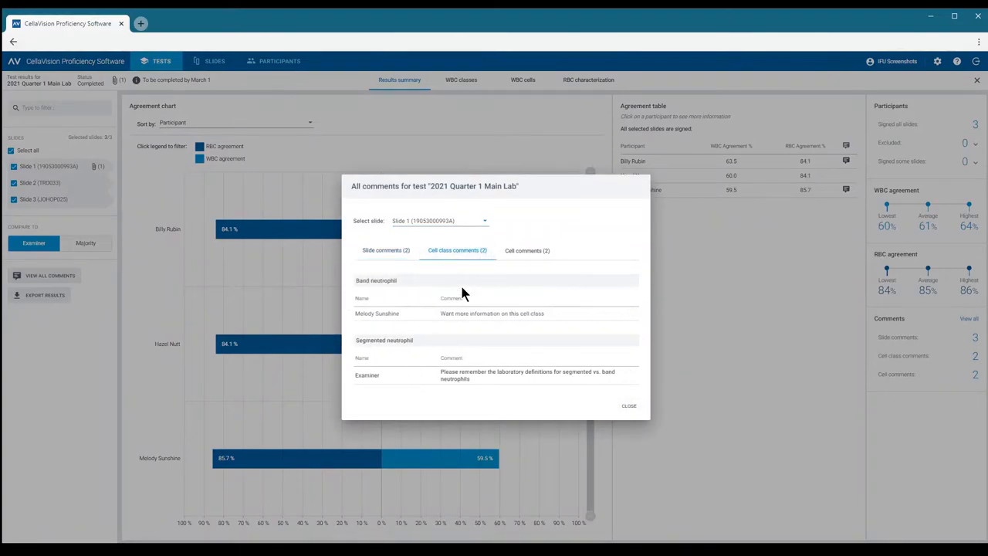
mouse_move(629, 406)
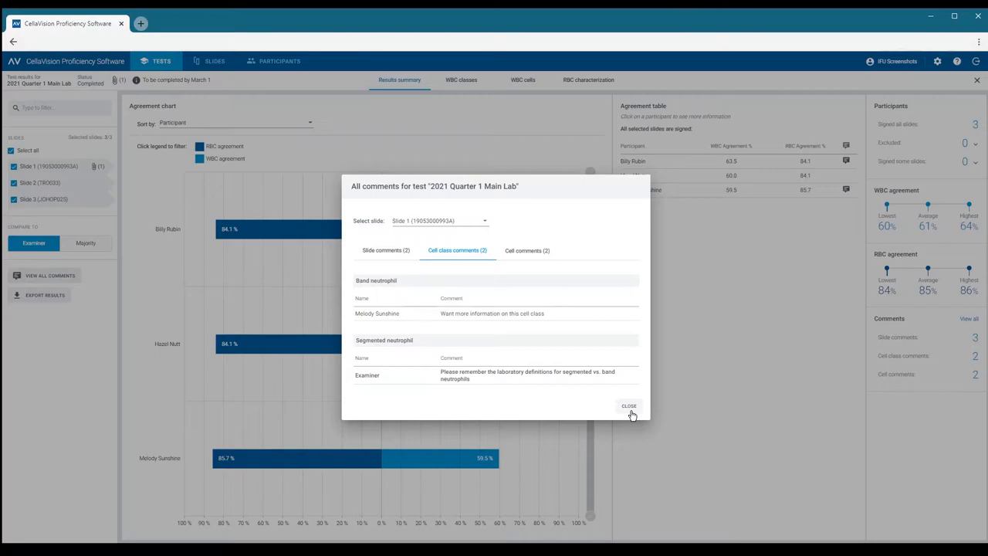
left_click(629, 406)
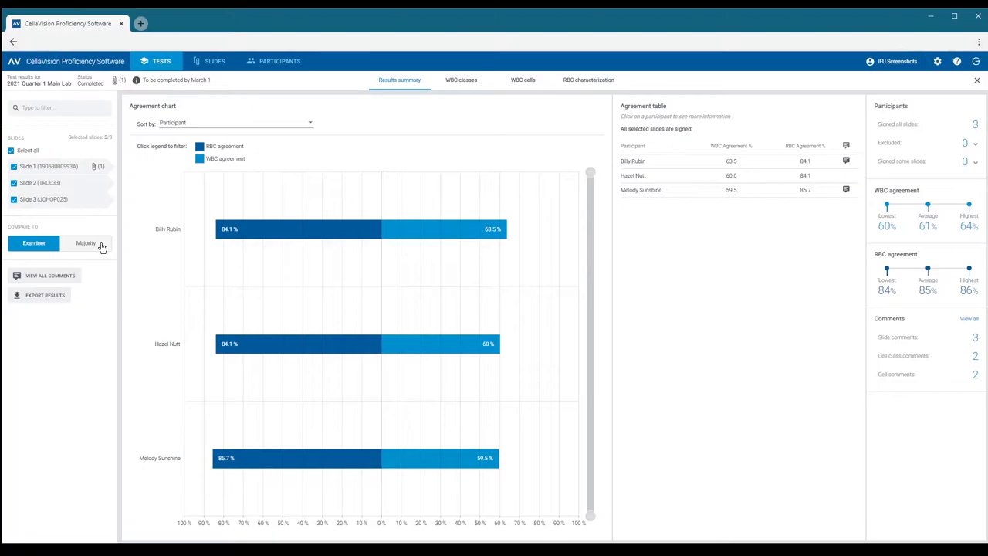
left_click(85, 243)
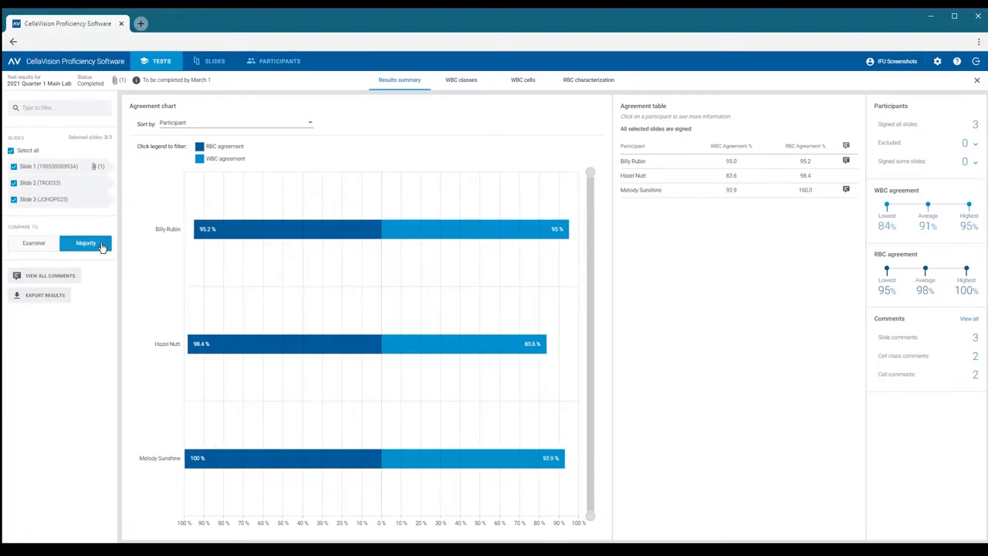
mouse_move(61, 247)
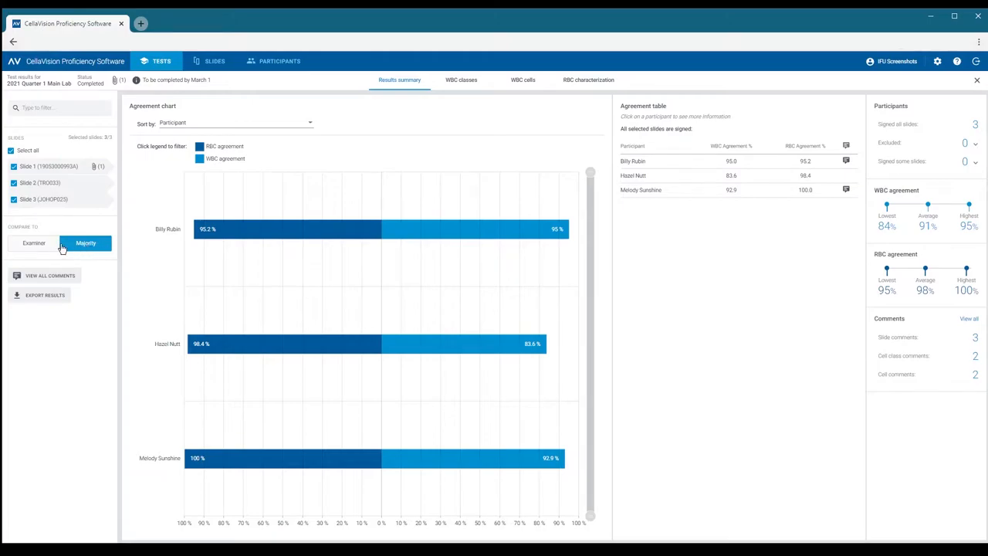
left_click(38, 243)
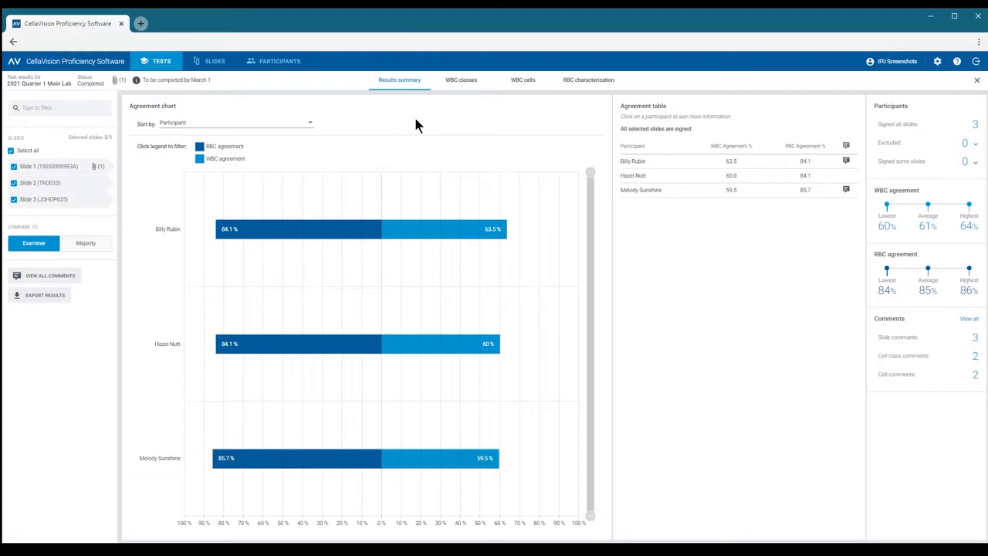
mouse_move(464, 88)
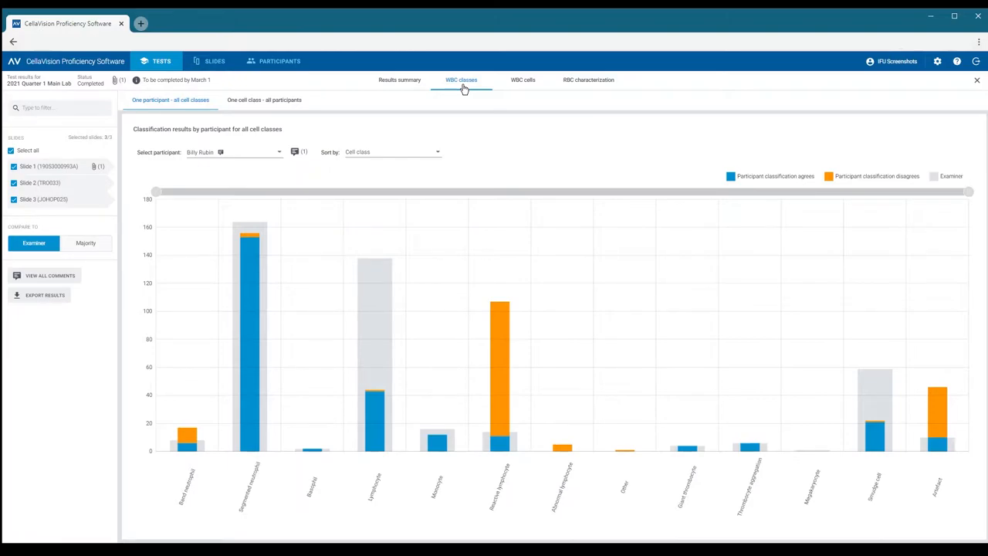
mouse_move(282, 156)
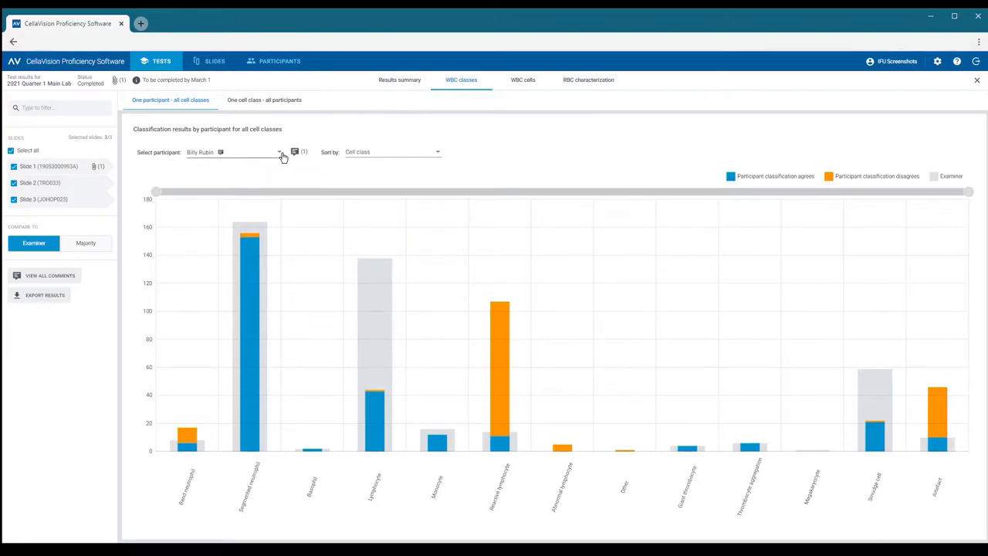
Step: Switch the WBC class results from Billy Rubin to participant Hazel Nutt
left_click(280, 154)
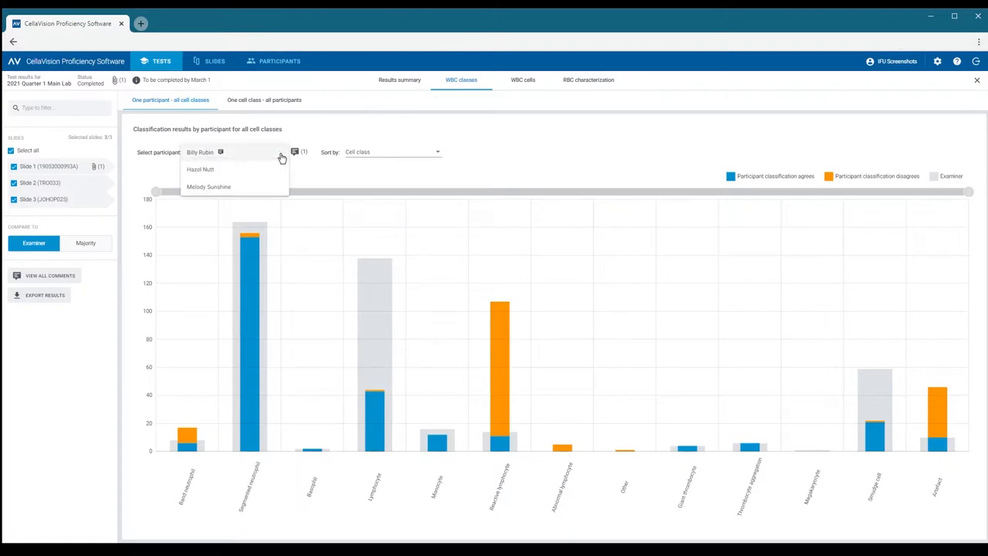
mouse_move(270, 171)
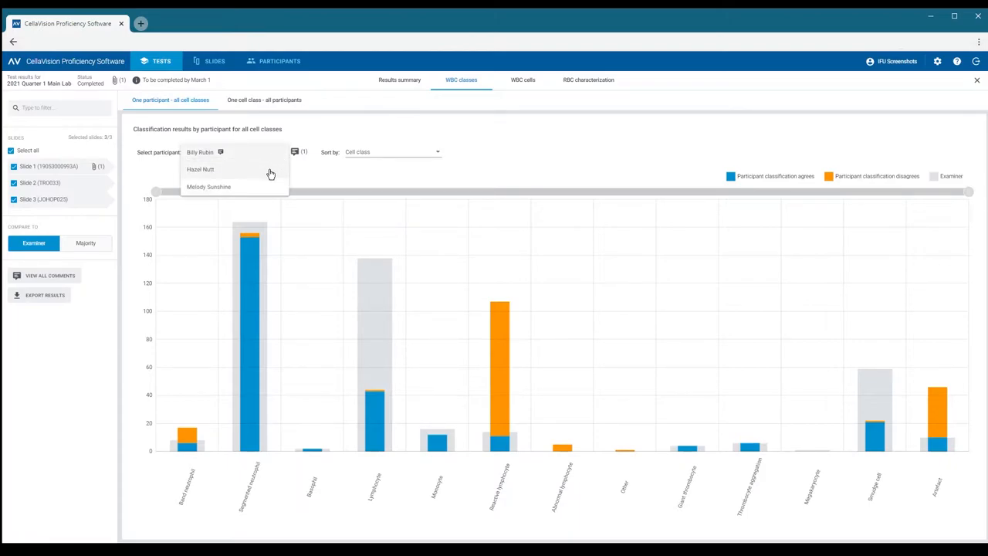
left_click(200, 169)
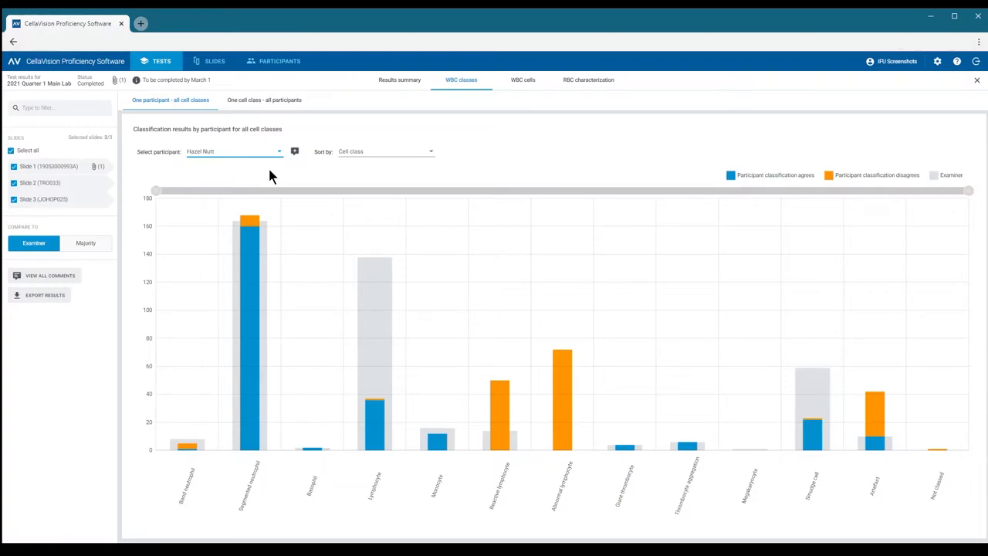
mouse_move(267, 186)
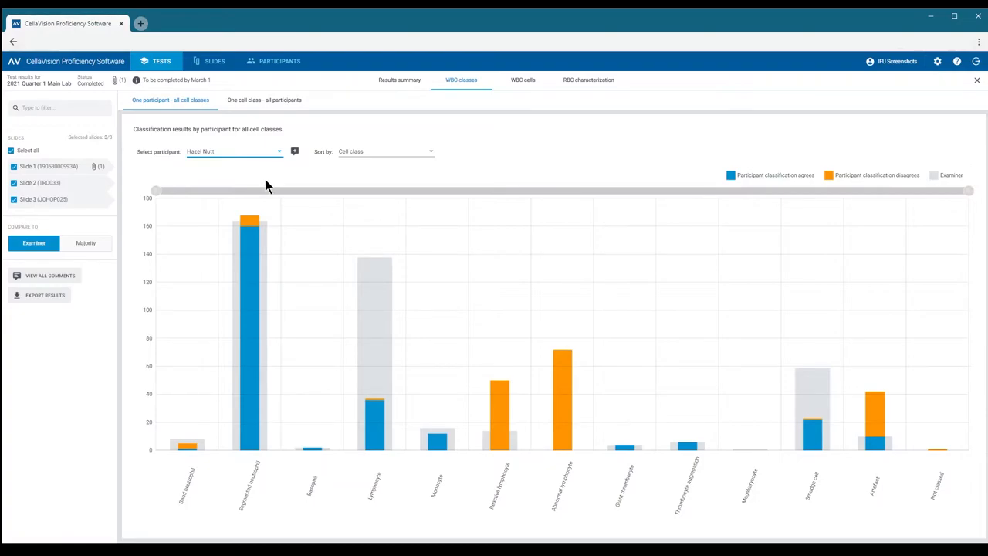
mouse_move(249, 226)
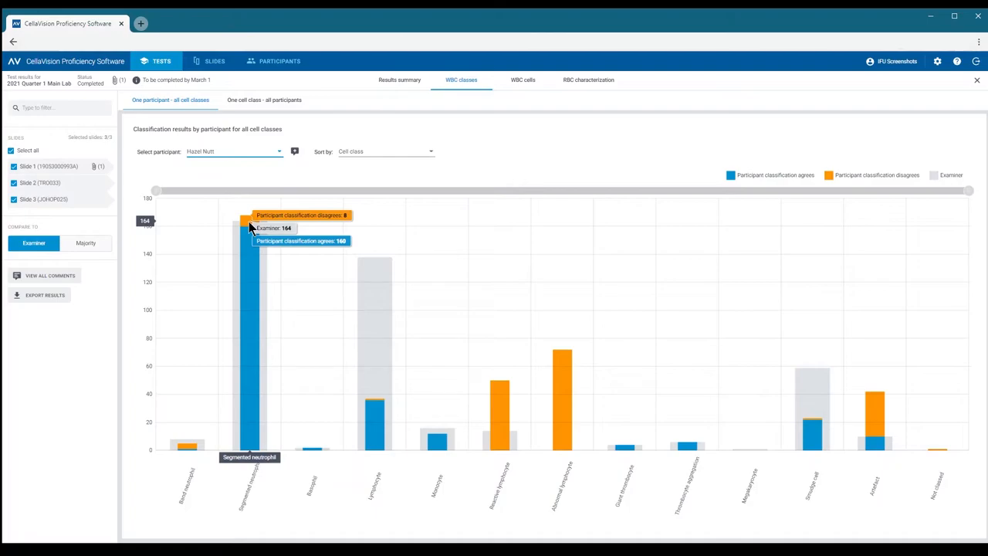
mouse_move(266, 220)
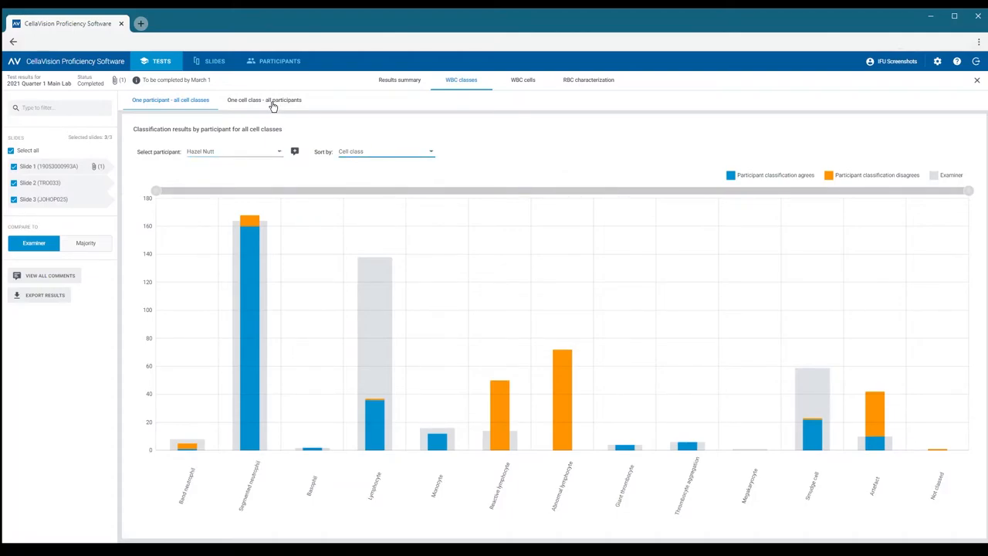
Step: Show 'One cell class - all participants' results, moving from Segmented neutrophil to Lymphocyte
left_click(264, 99)
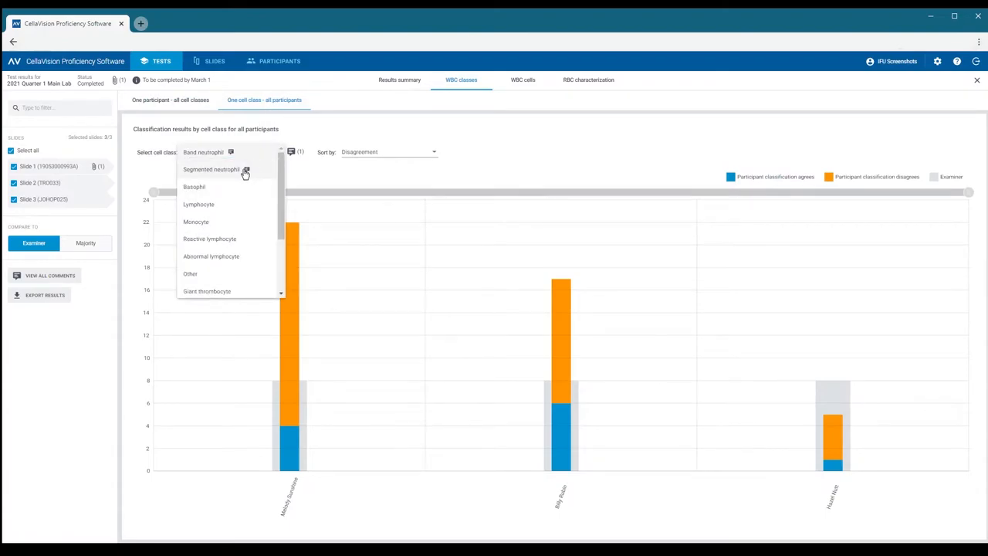
left_click(211, 170)
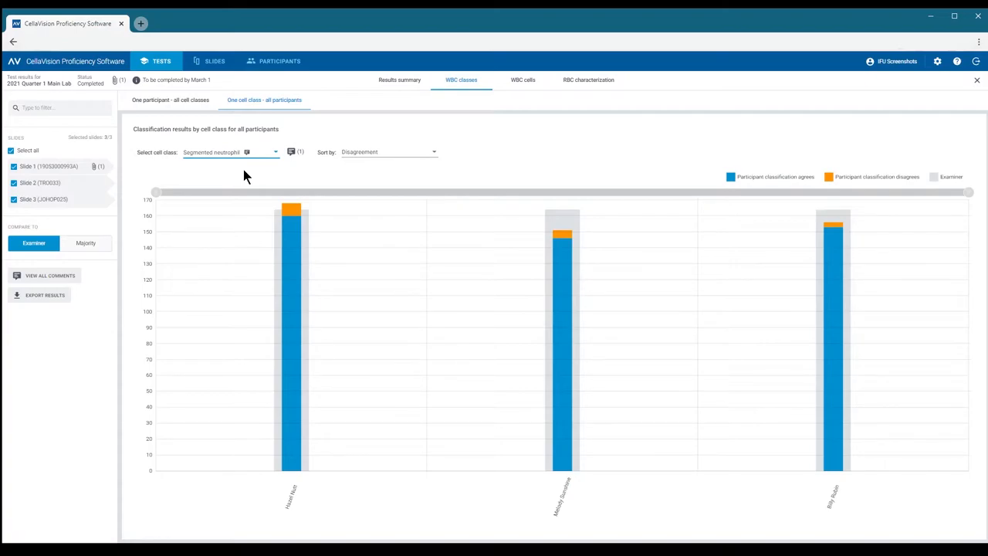
mouse_move(266, 162)
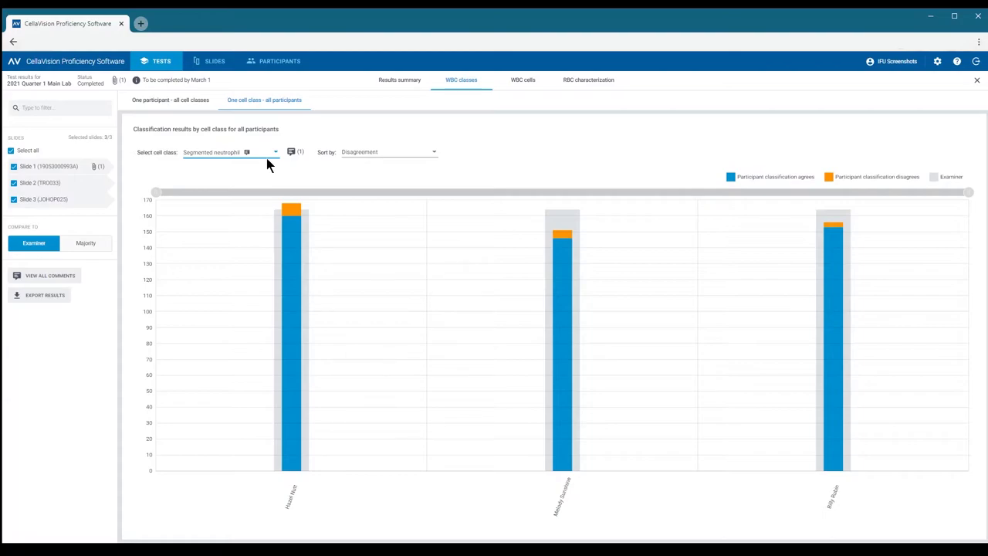
left_click(231, 152)
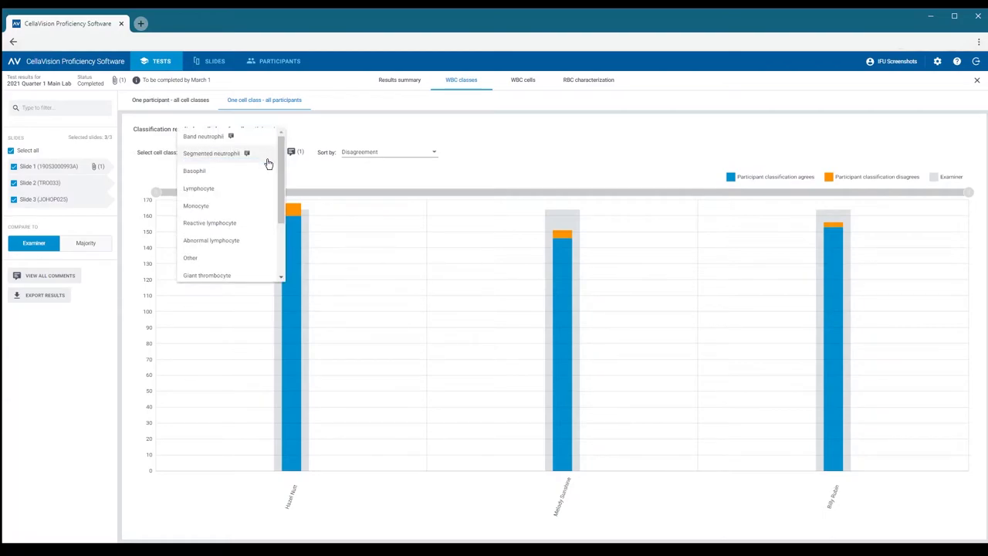
left_click(199, 188)
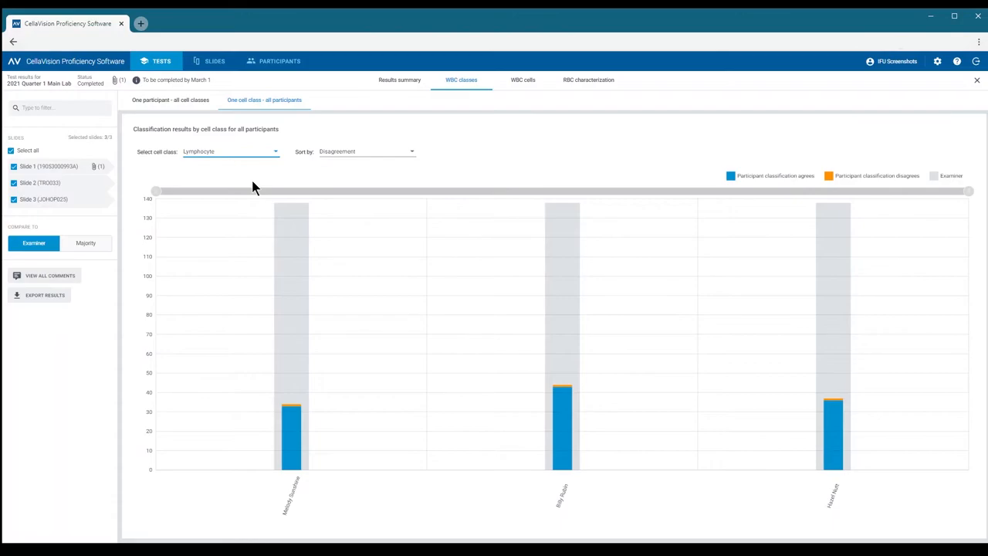
mouse_move(256, 185)
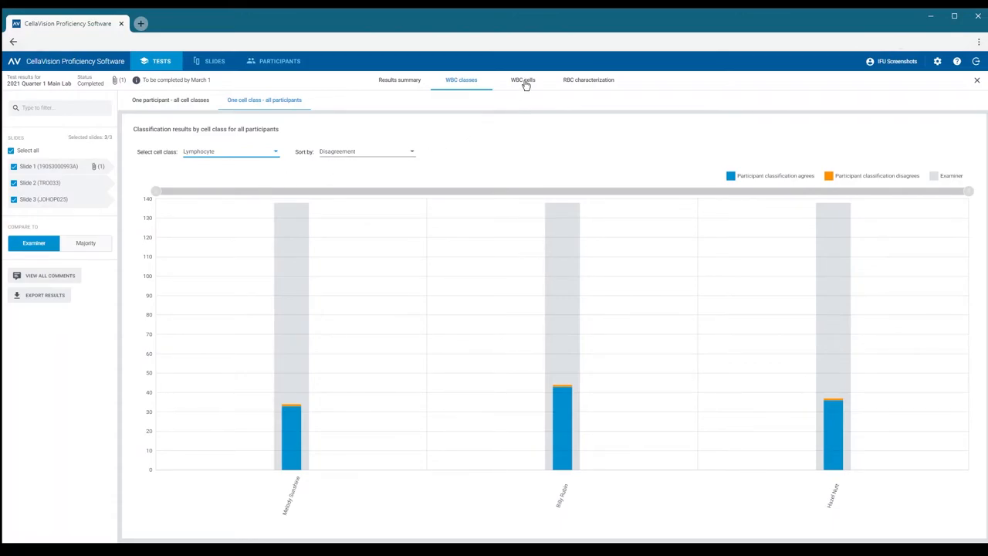
Step: Step through Slide 1's misclassified WBC cells to the third of 21, a band neutrophil
left_click(522, 80)
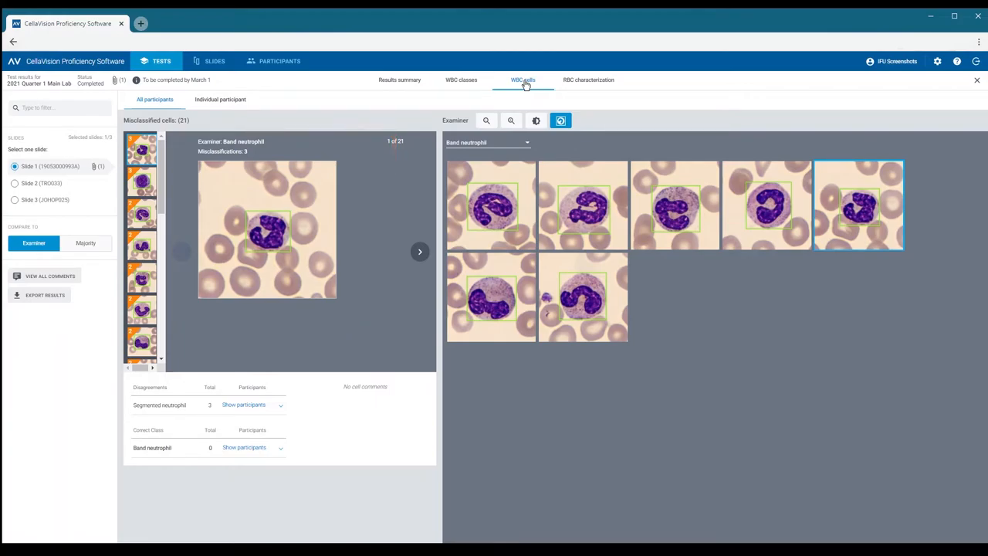
mouse_move(294, 129)
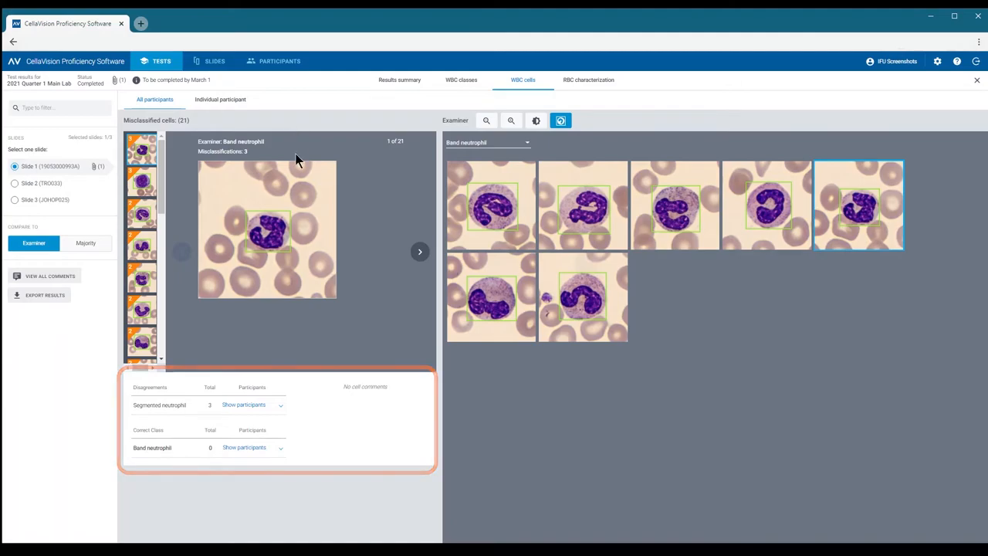
left_click(243, 404)
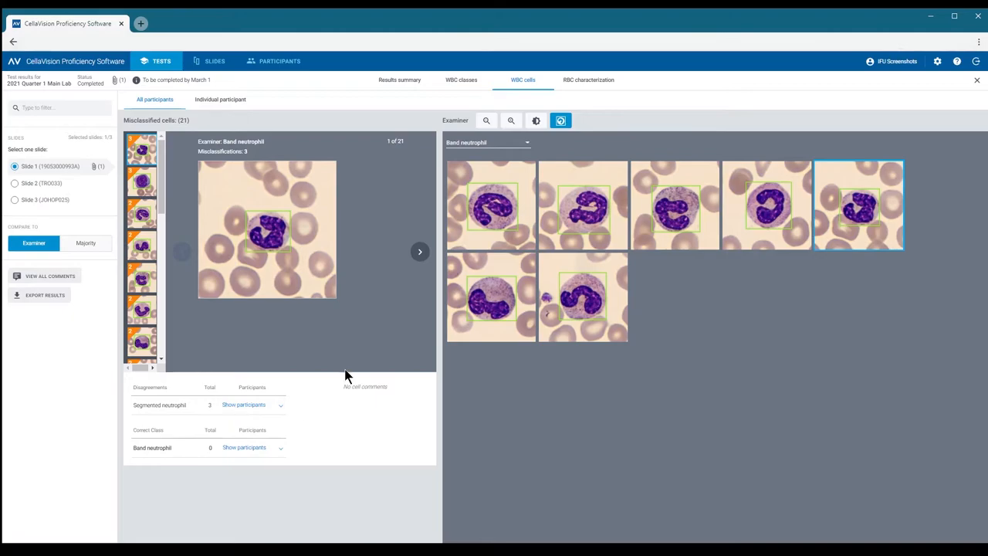
left_click(420, 251)
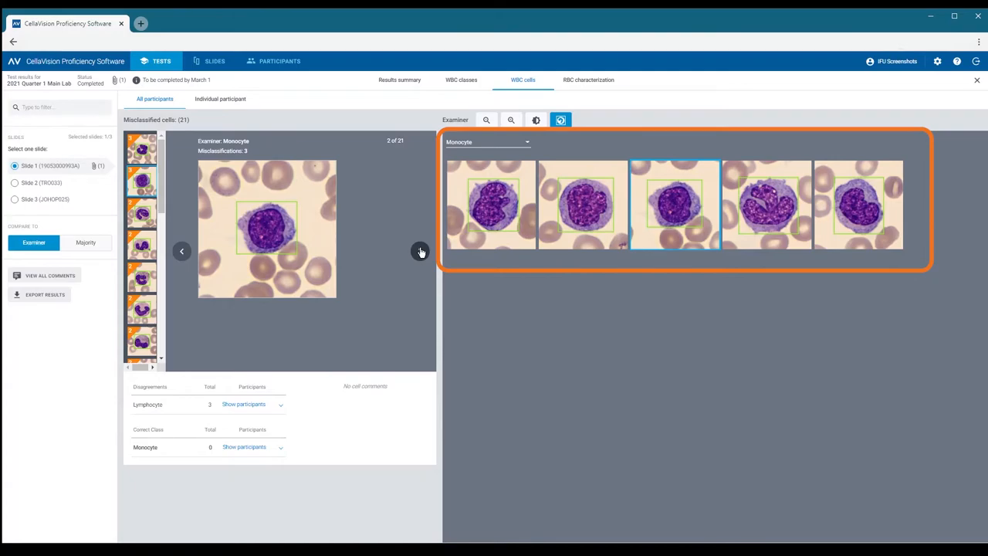
left_click(421, 251)
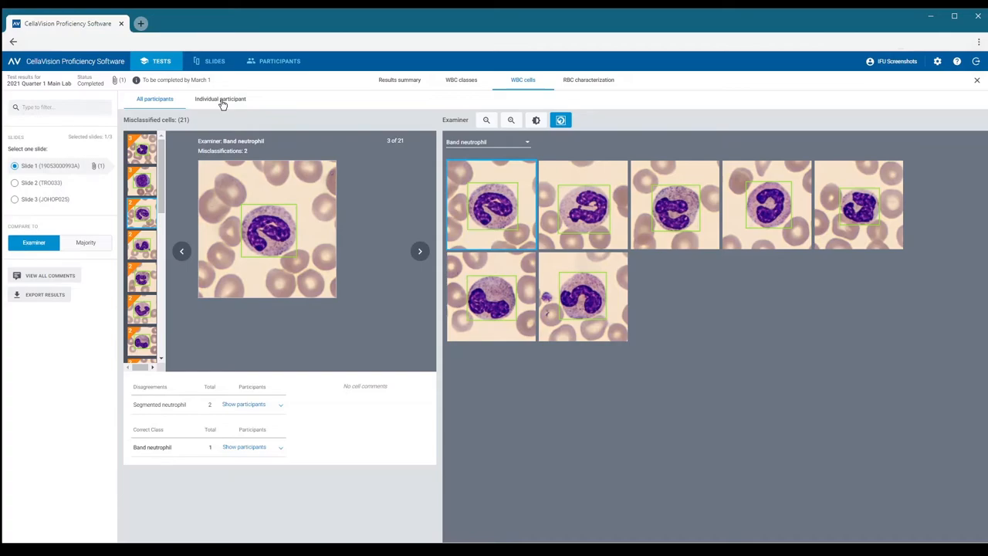
Step: Show the Individual participant grid beside the examiner's and scroll down through the cell classes
left_click(220, 99)
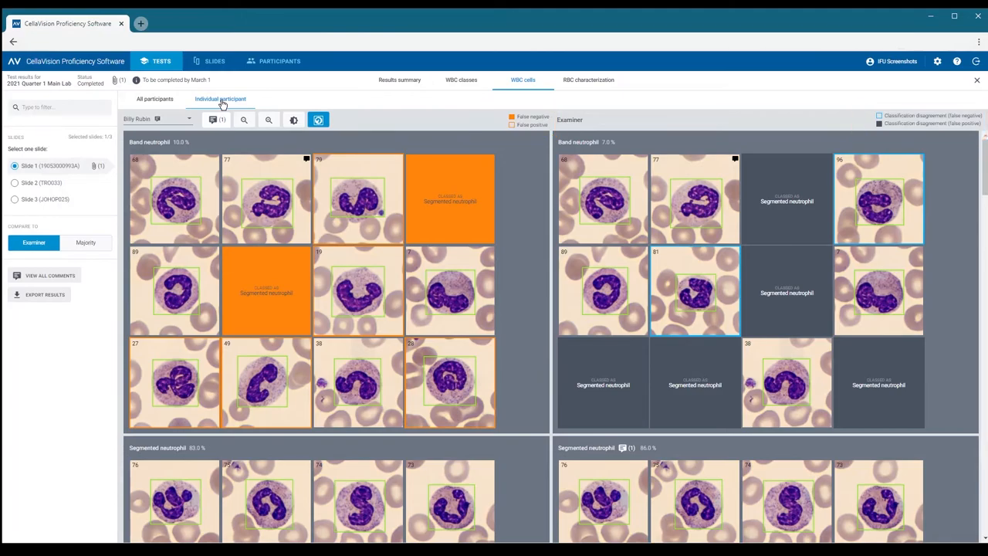
scroll("down", 3)
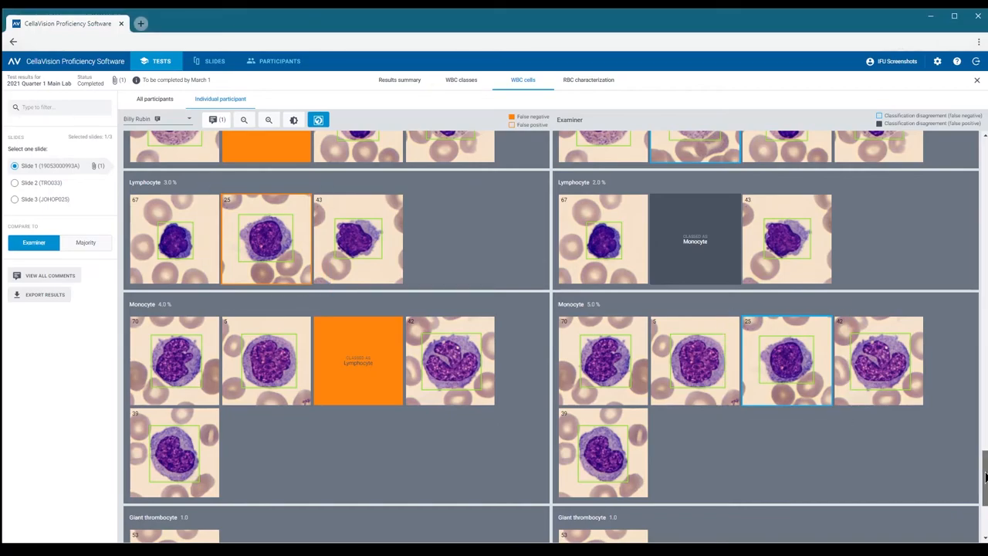
scroll("down", 3)
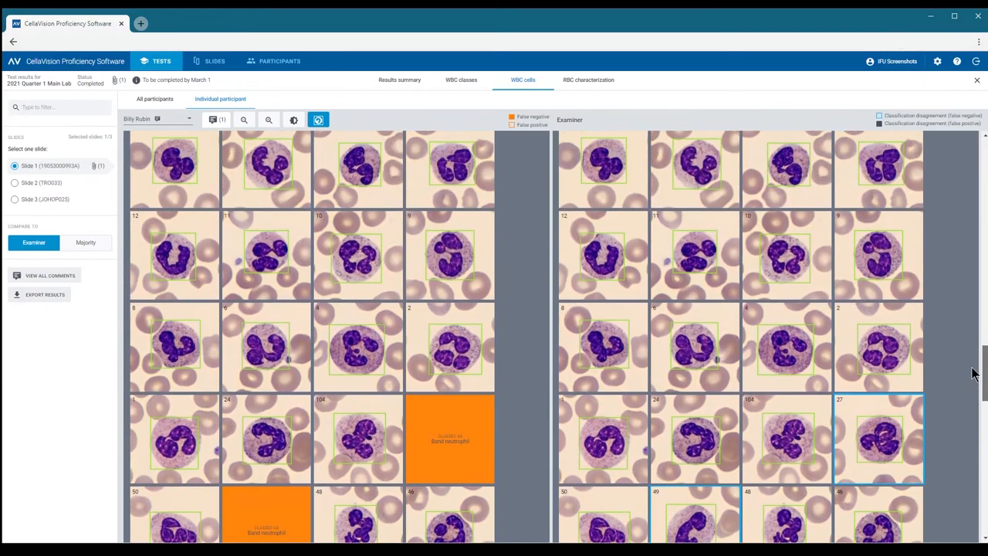
scroll("down", 3)
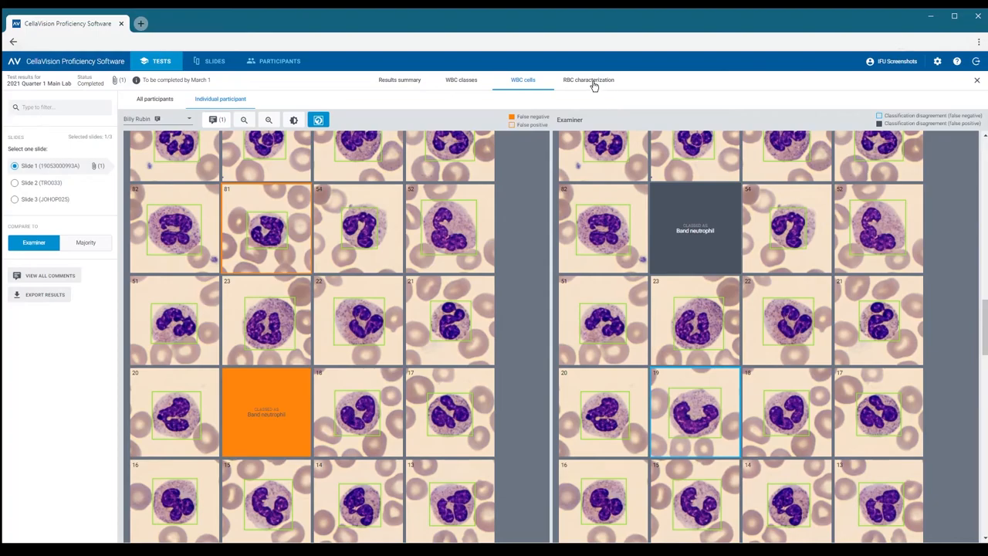
Step: Display Slide 1 RBC characterization grades, with three participants showing disagreements
left_click(589, 80)
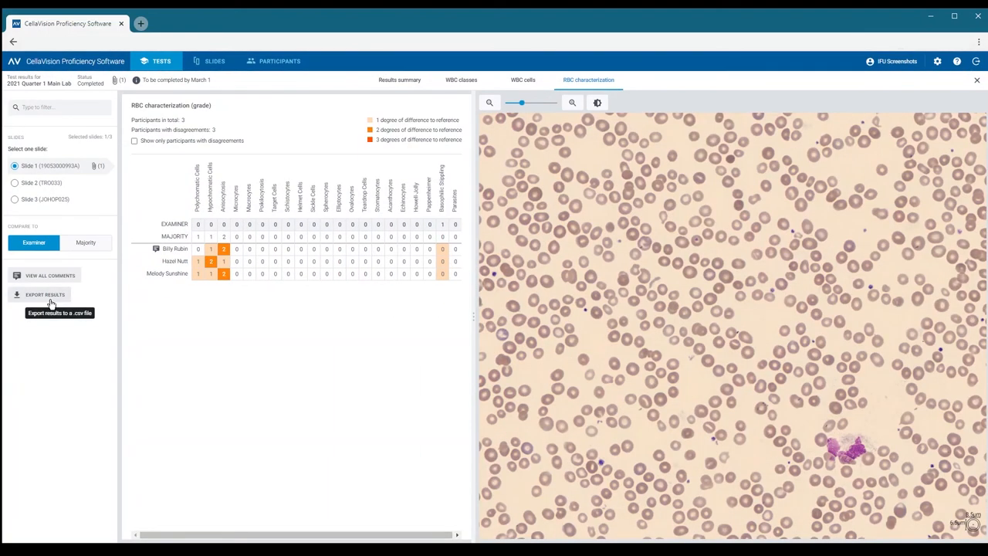
Step: Open the Export results dialog with summary, WBC classes and RBC characterization selected
left_click(44, 294)
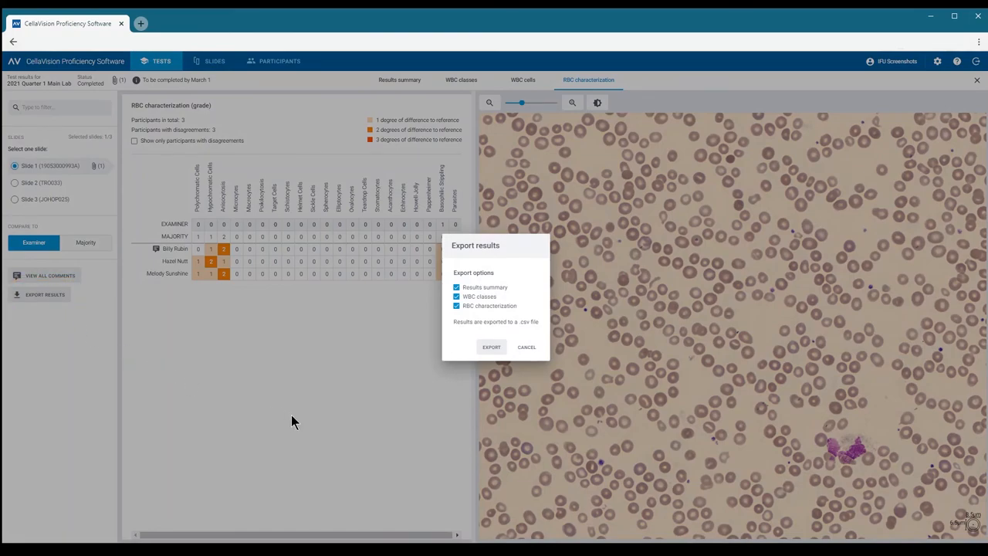
mouse_move(492, 346)
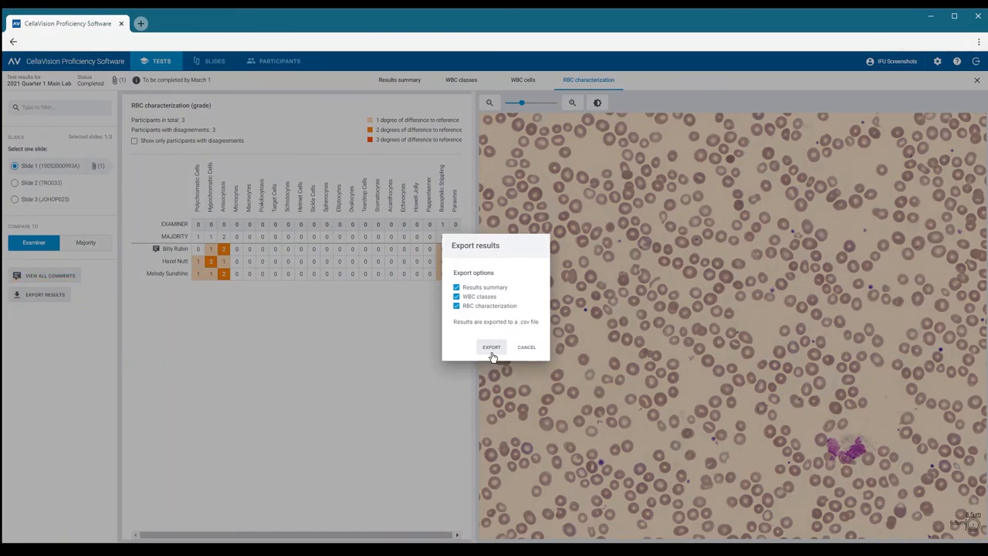